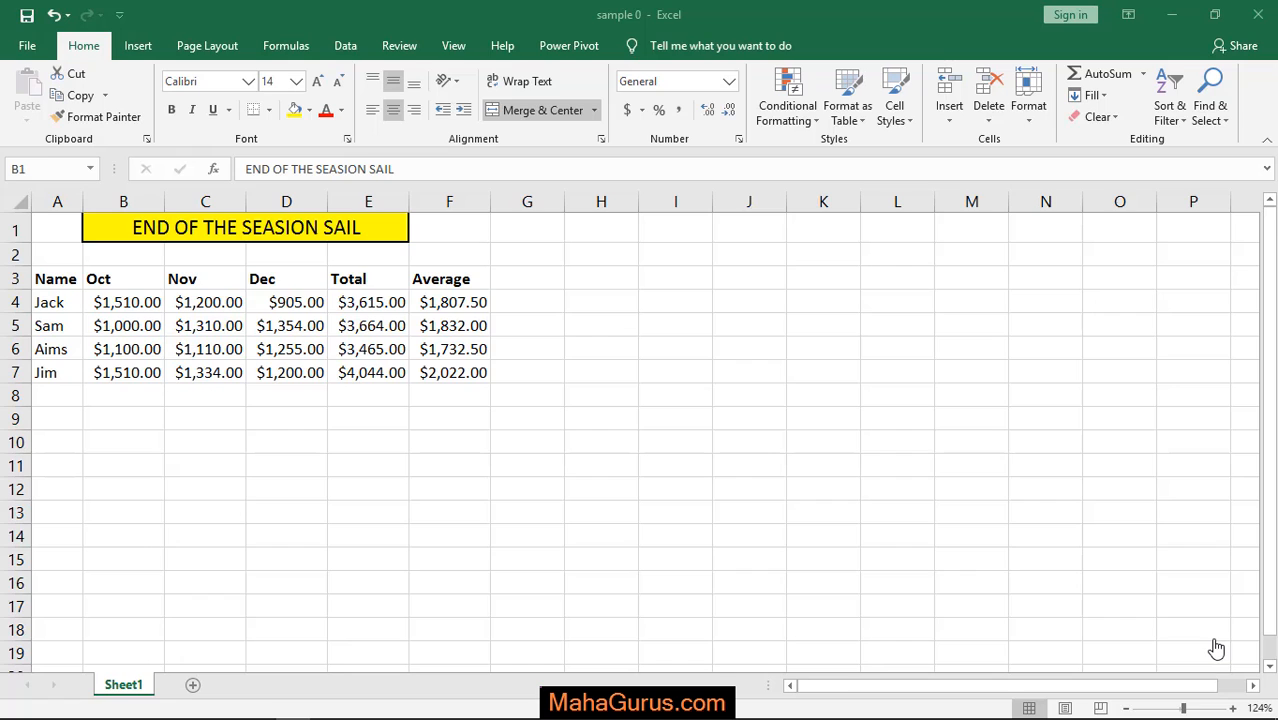
{"action": "mouse_move", "coordinate": [930, 715]}
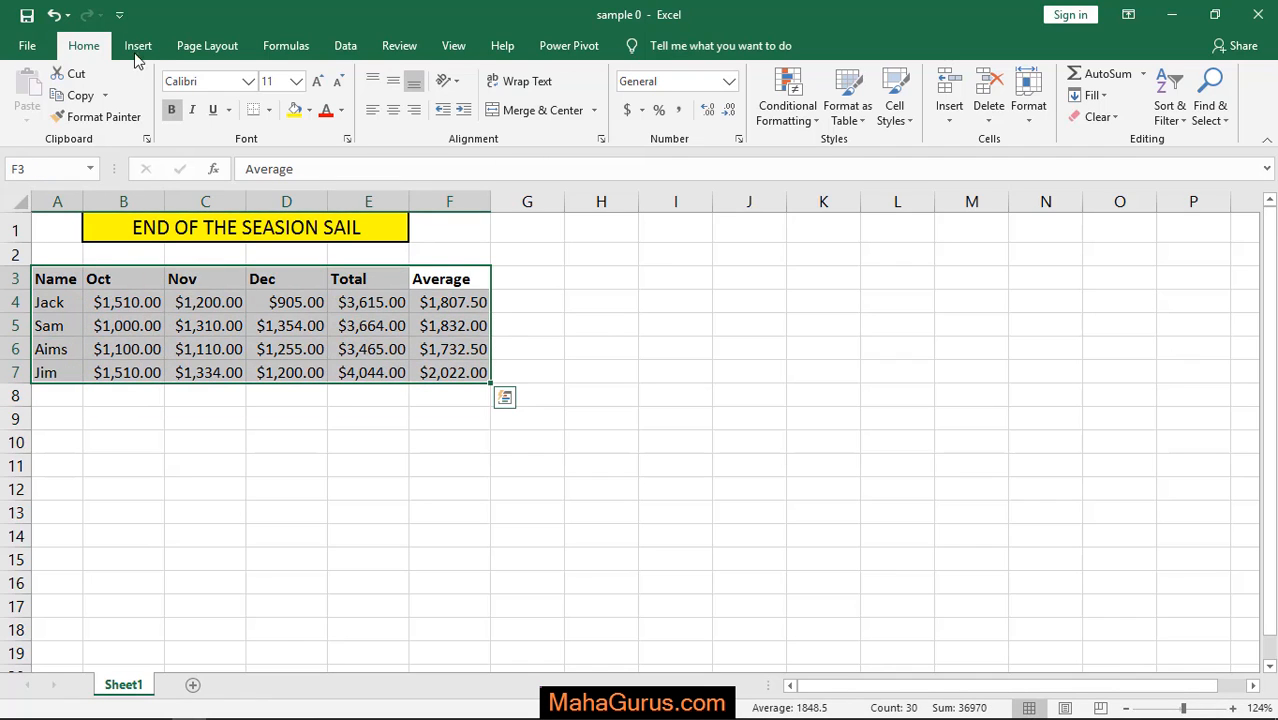
Show the Insert ribbon's scatter chart types for the selected sales data.
{"action": "left_click", "coordinate": [137, 45]}
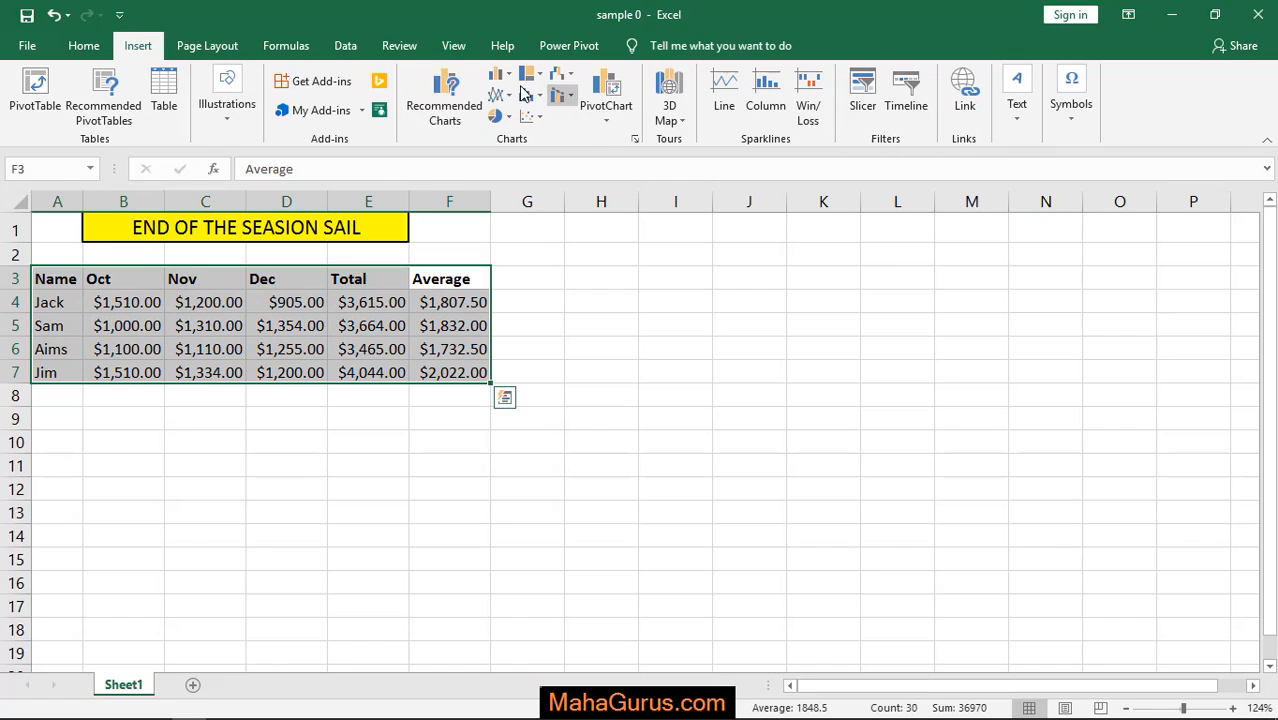
{"action": "mouse_move", "coordinate": [528, 118]}
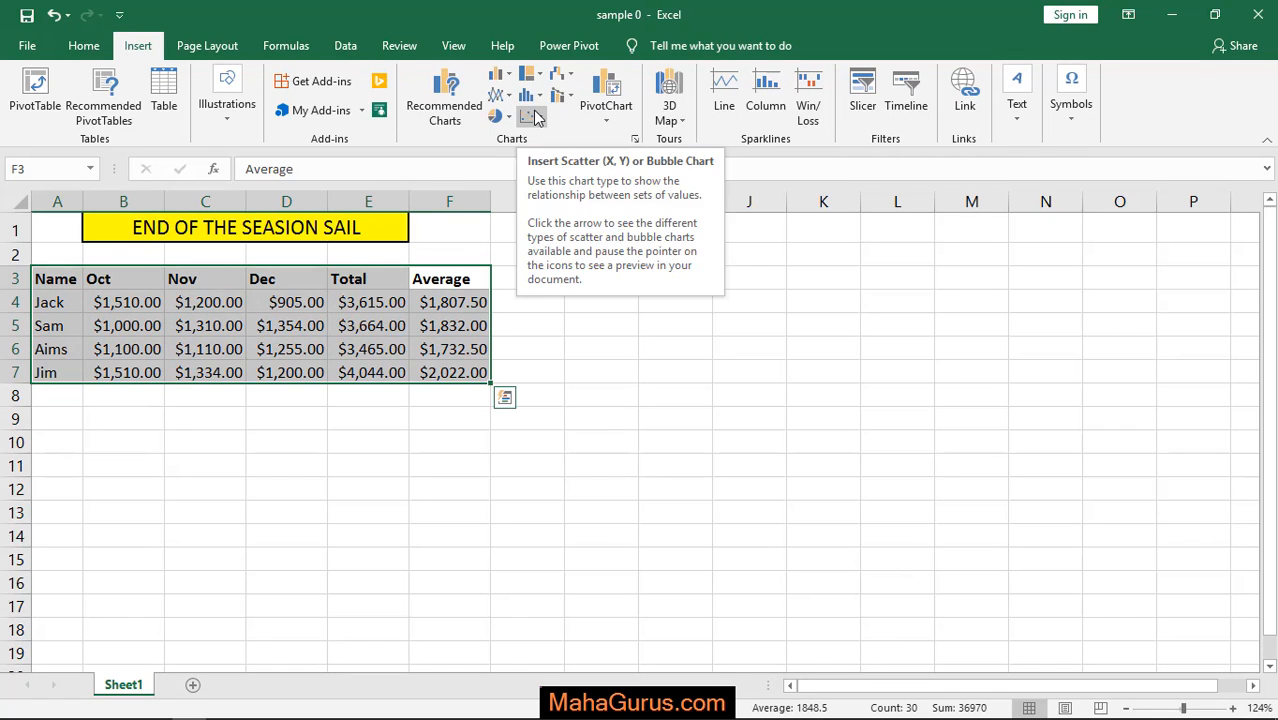
{"action": "left_click", "coordinate": [532, 115]}
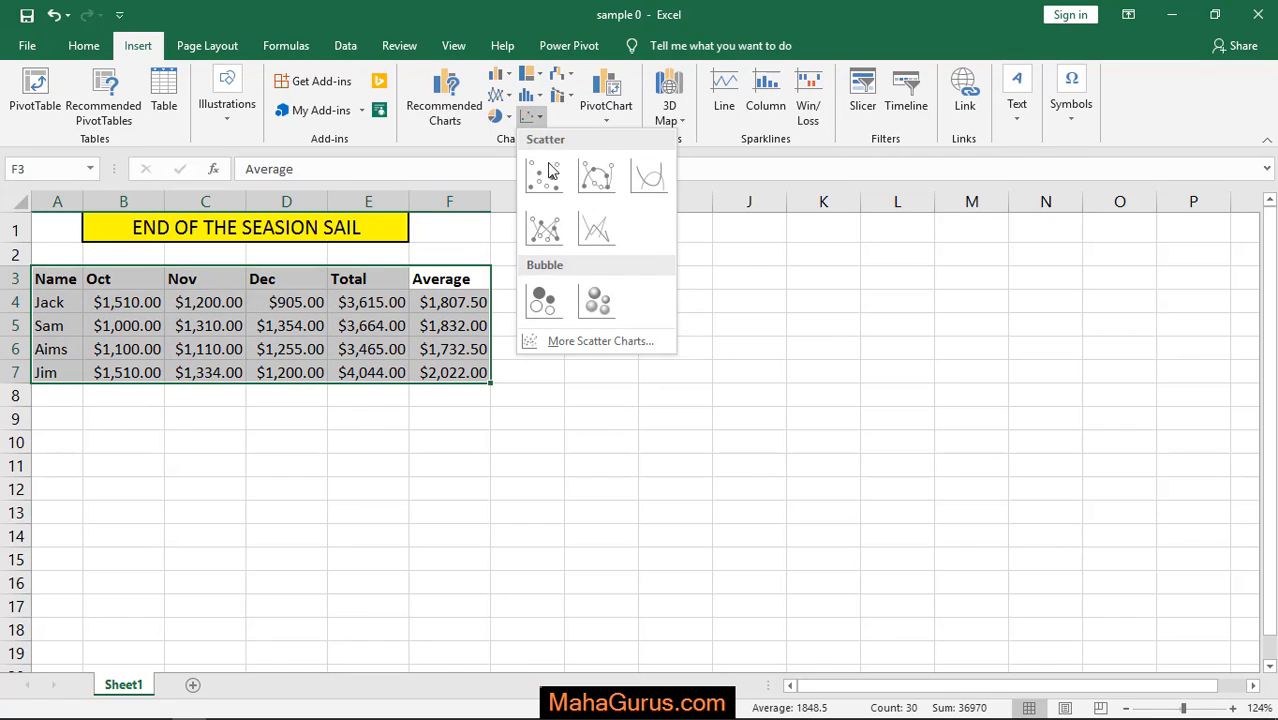
{"action": "left_click", "coordinate": [544, 228]}
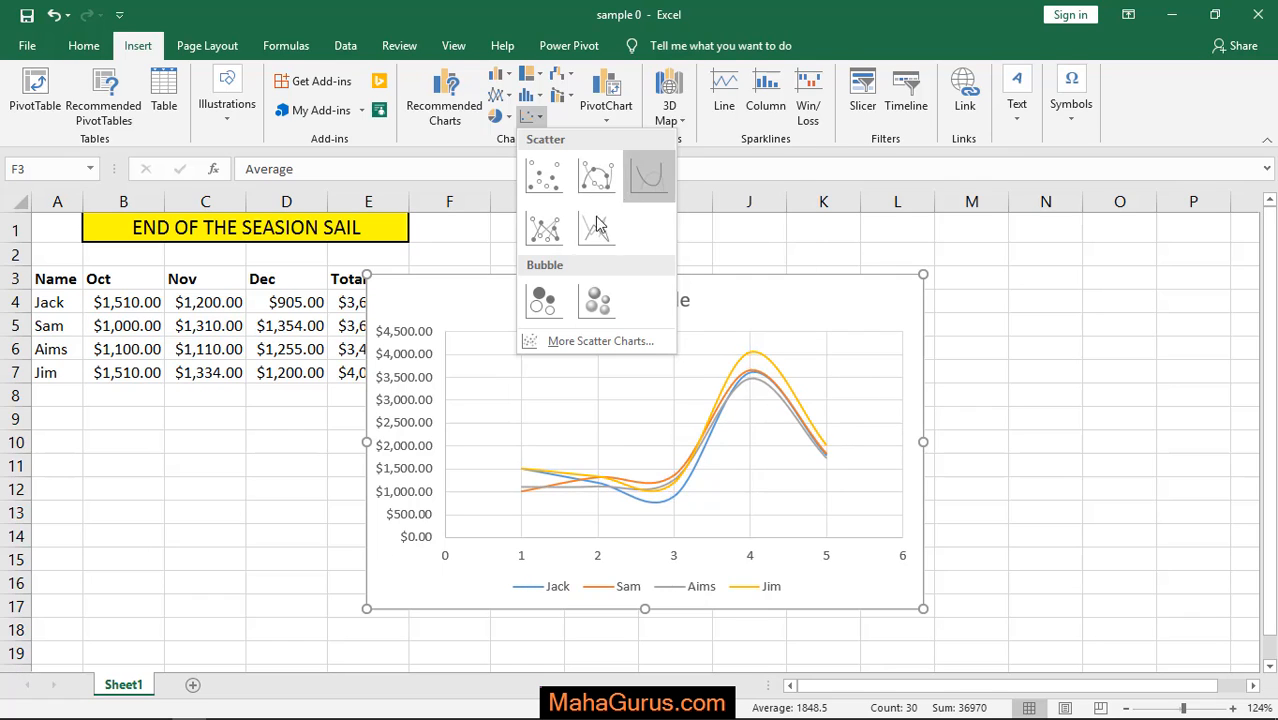
{"action": "mouse_move", "coordinate": [649, 178]}
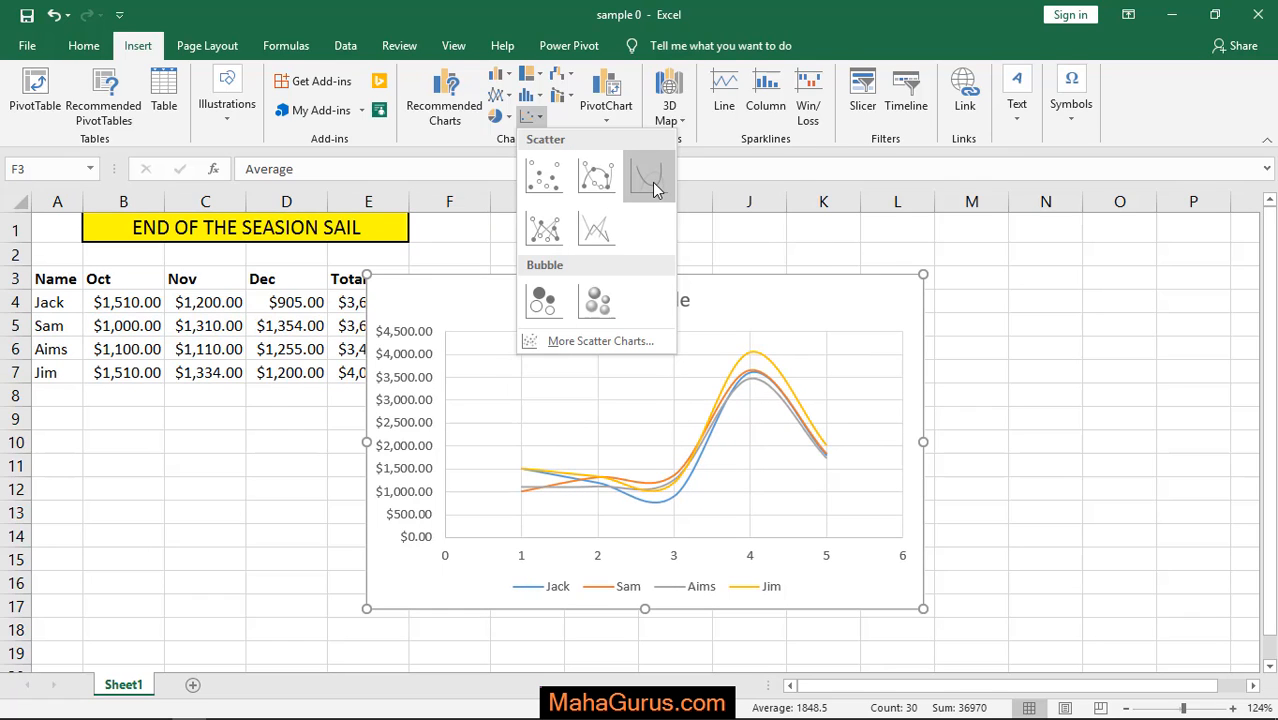
Insert a Scatter with Smooth Lines chart of the four salesmen's sales and move to its design options.
{"action": "left_click", "coordinate": [648, 178]}
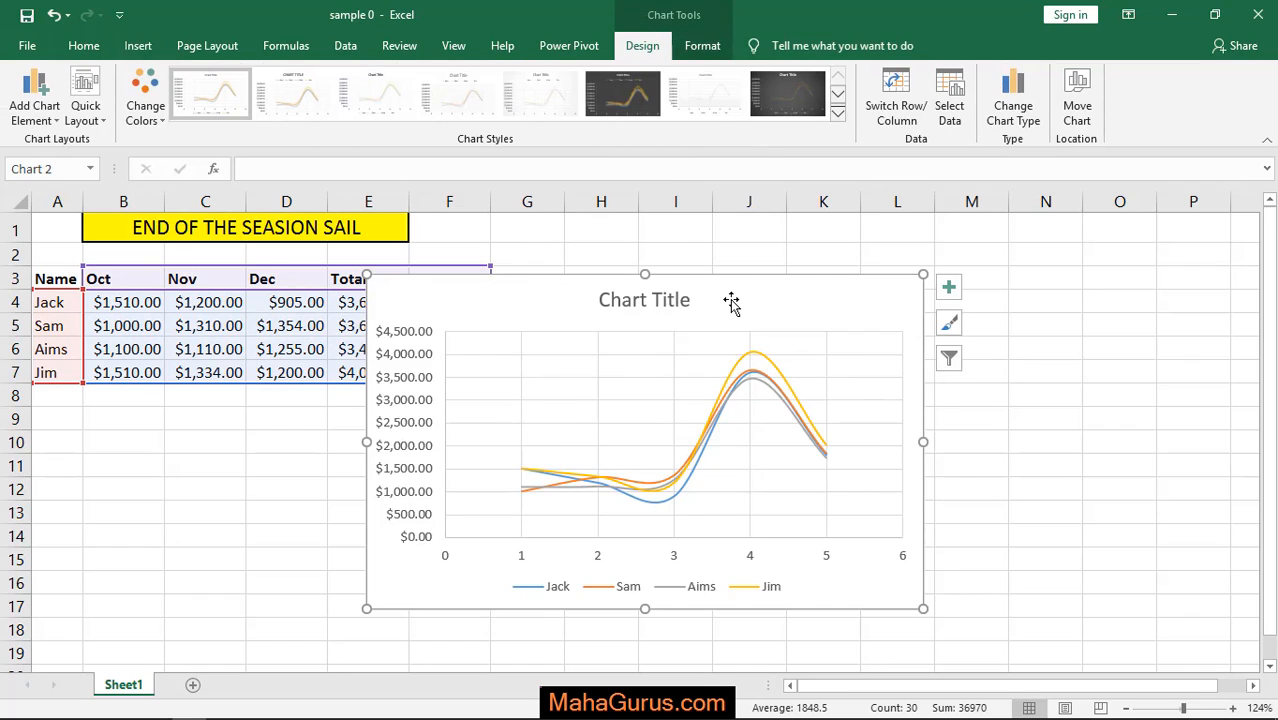
{"action": "mouse_move", "coordinate": [494, 327]}
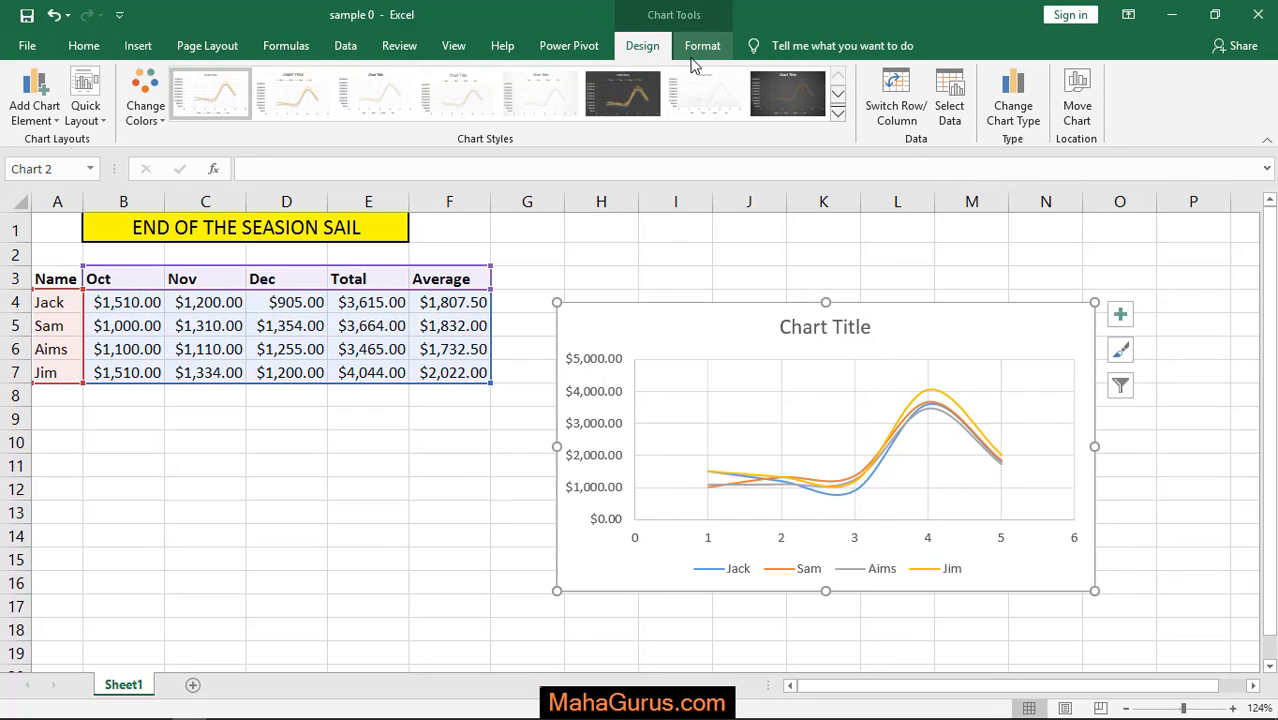
{"action": "left_click", "coordinate": [702, 45]}
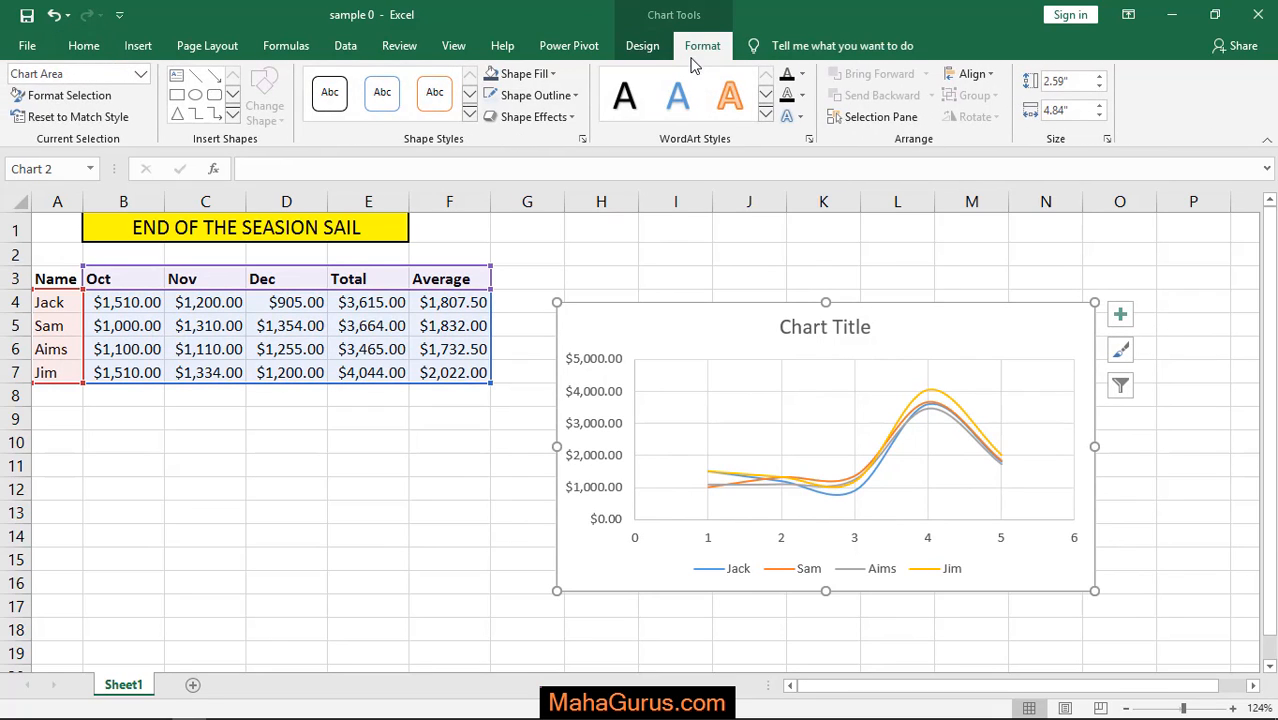
{"action": "left_click", "coordinate": [642, 45]}
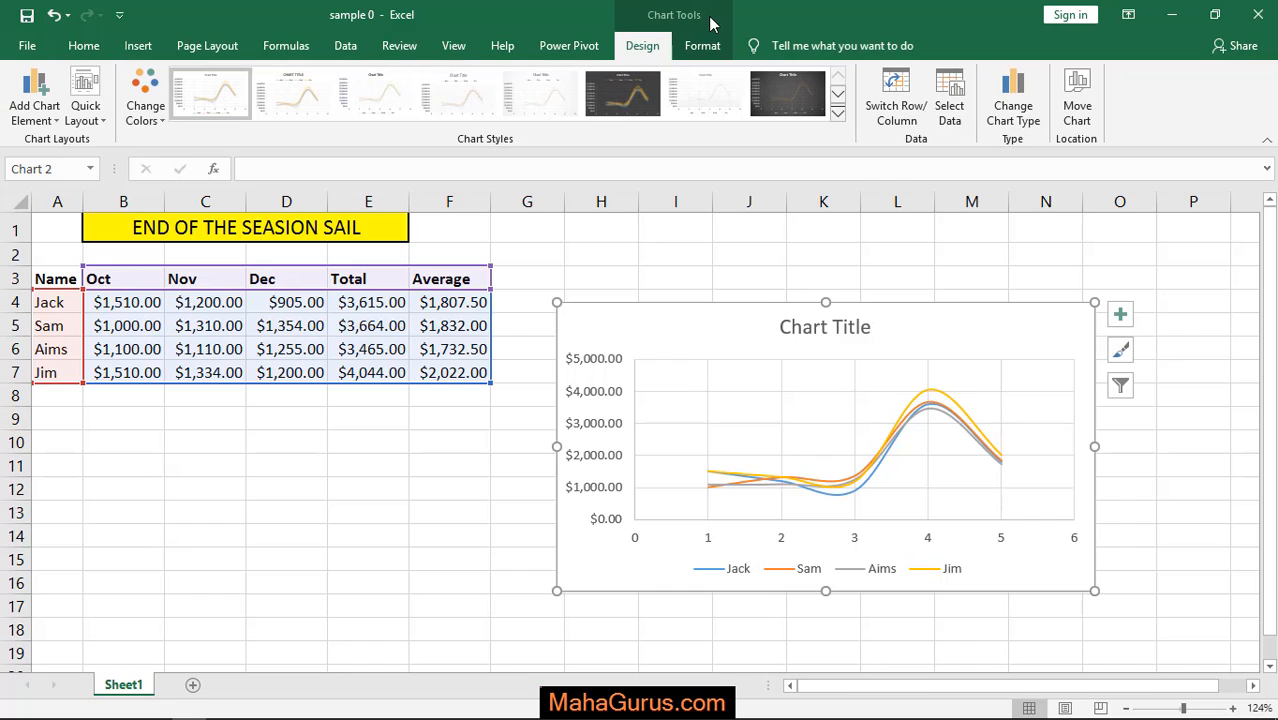
{"action": "mouse_move", "coordinate": [704, 93]}
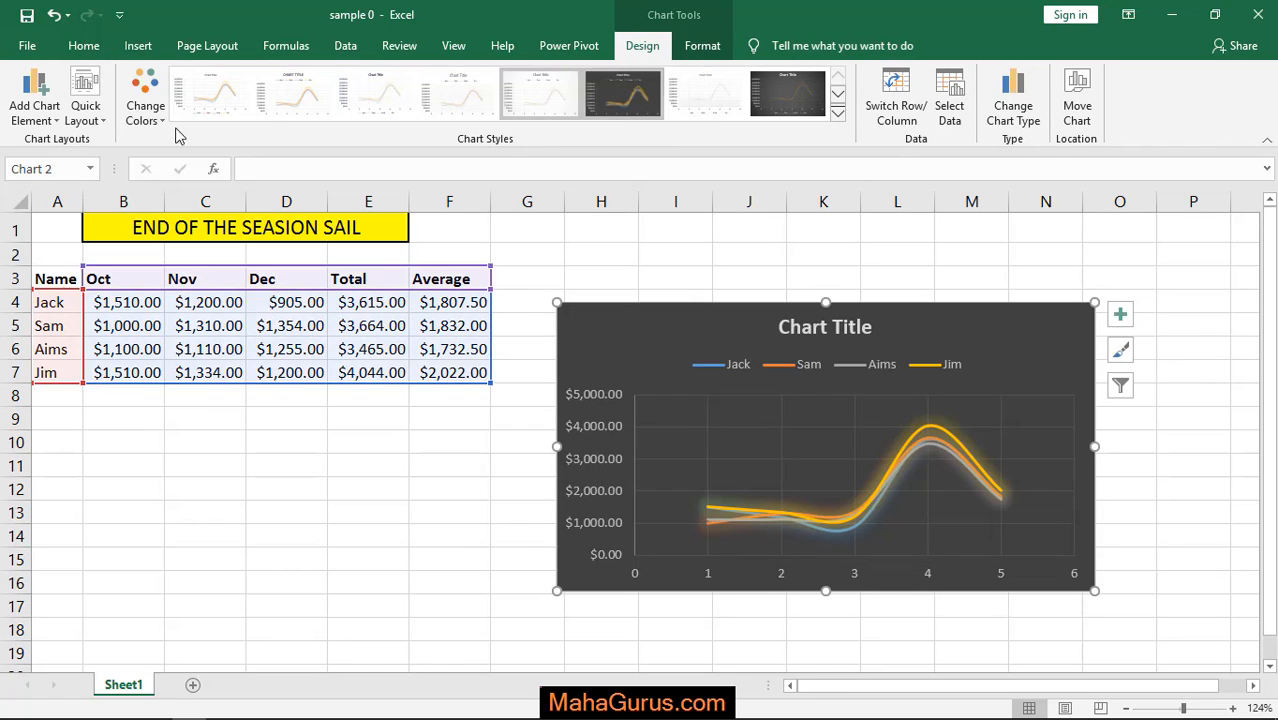
{"action": "left_click", "coordinate": [145, 95]}
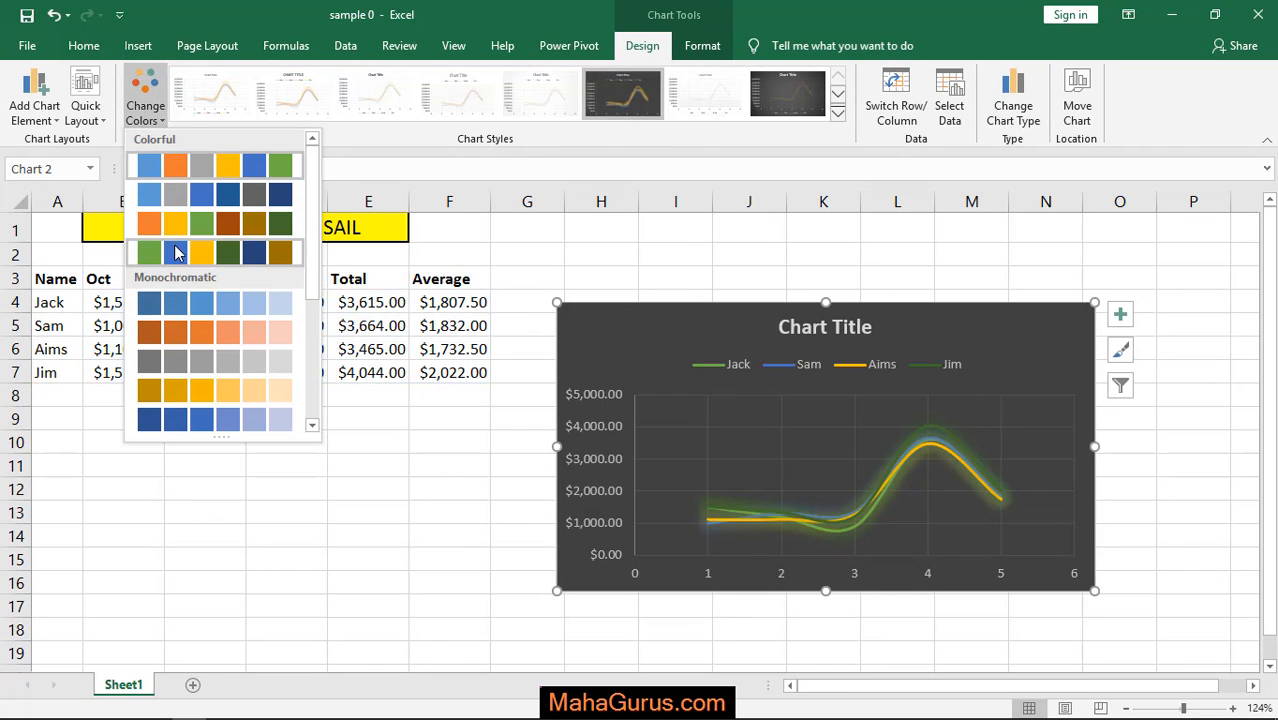
{"action": "left_click", "coordinate": [85, 95]}
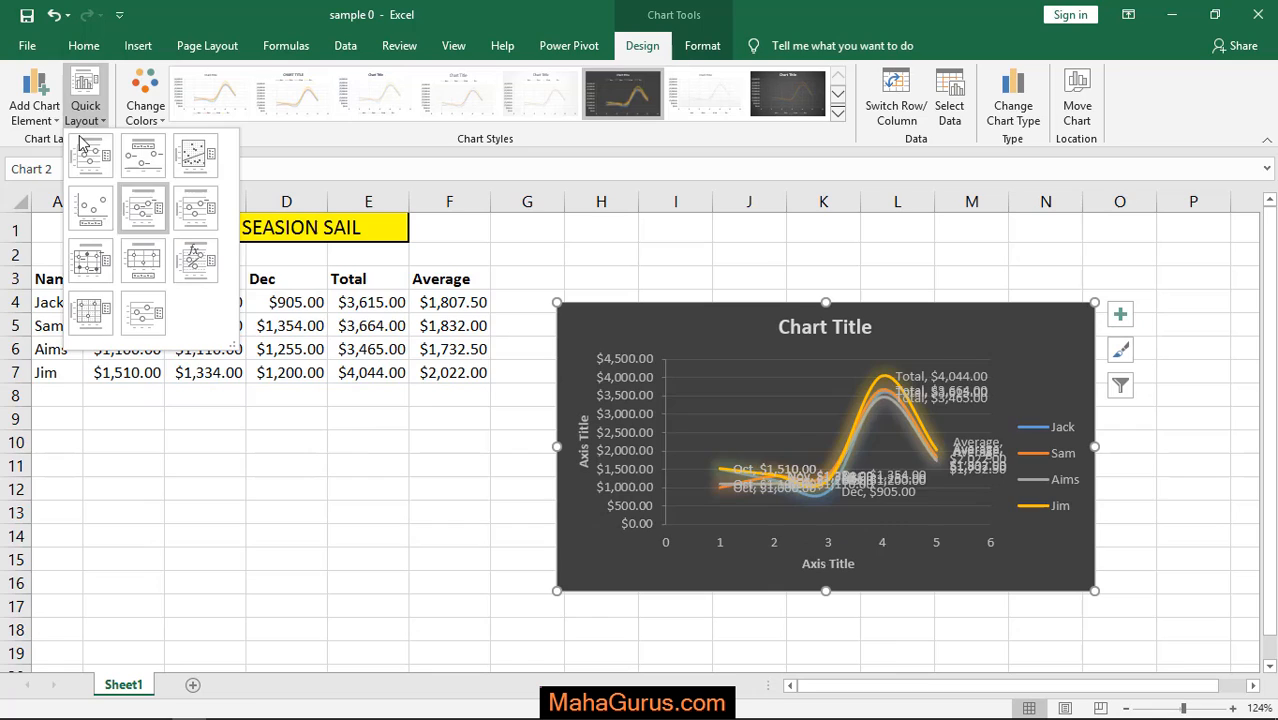
{"action": "left_click", "coordinate": [34, 95]}
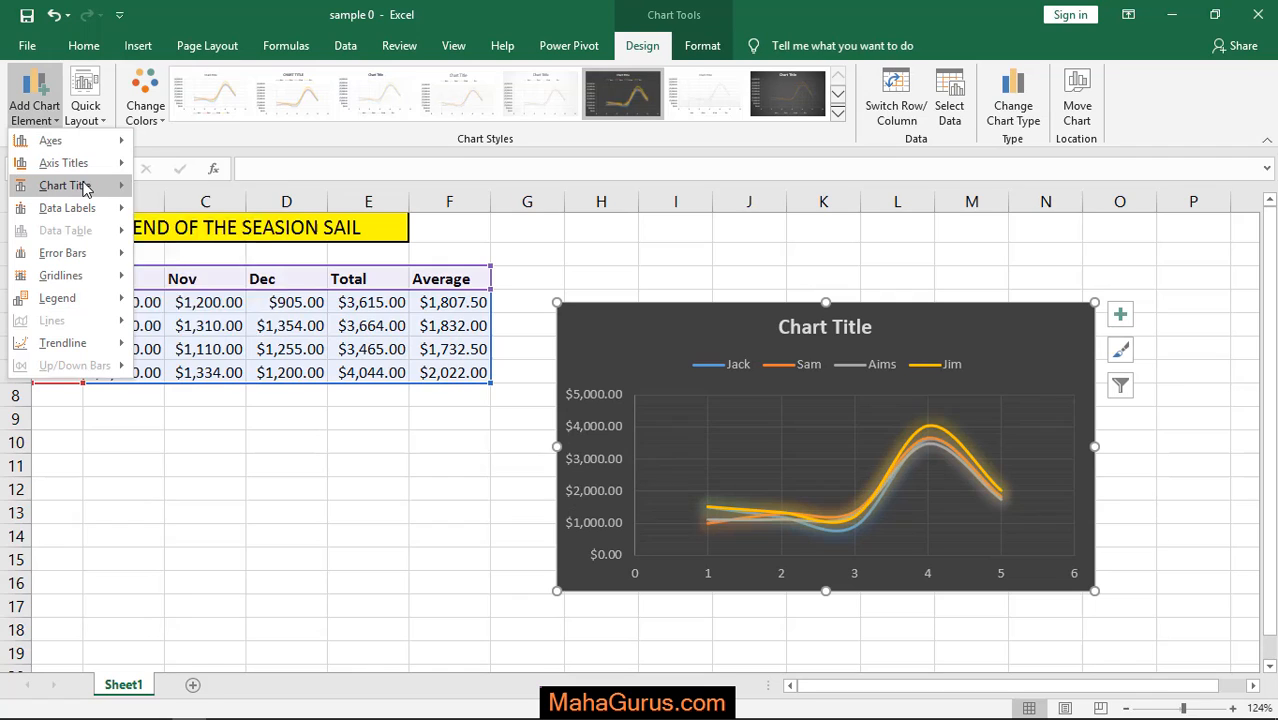
{"action": "left_click", "coordinate": [64, 163]}
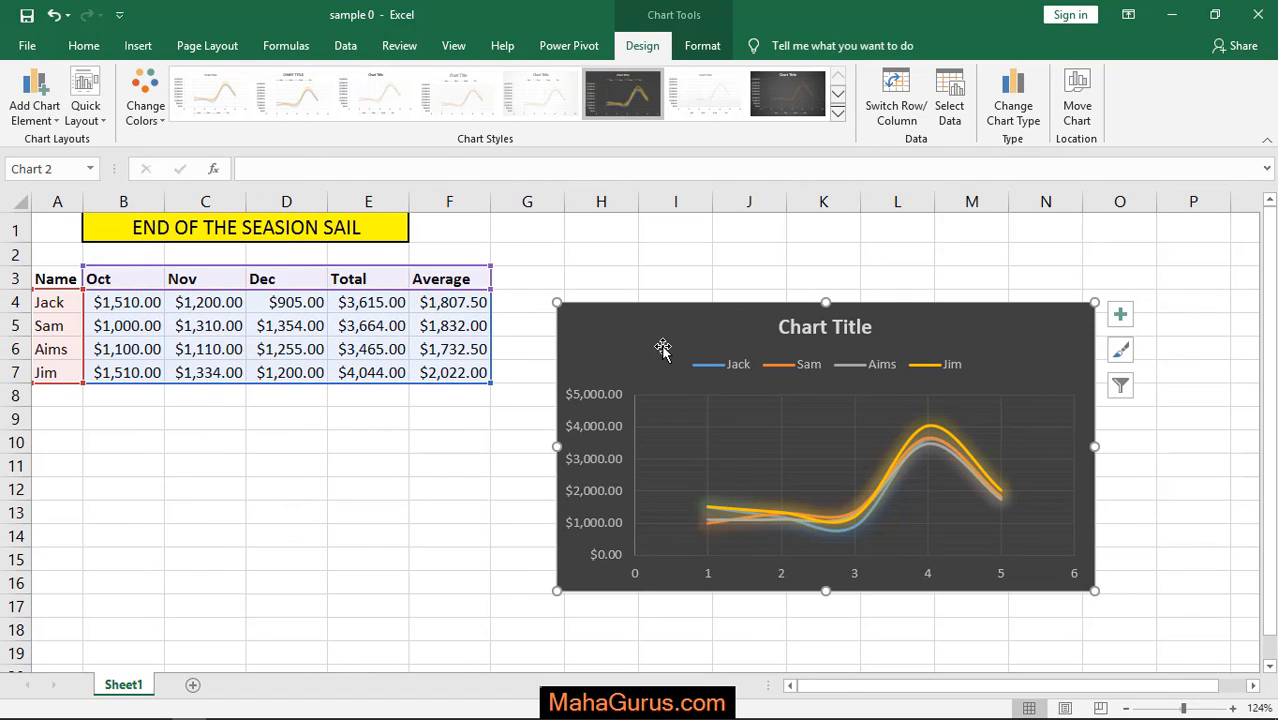
Fill the chart area gray and drag its bottom-right handle to enlarge it beside the table.
{"action": "left_click", "coordinate": [702, 45]}
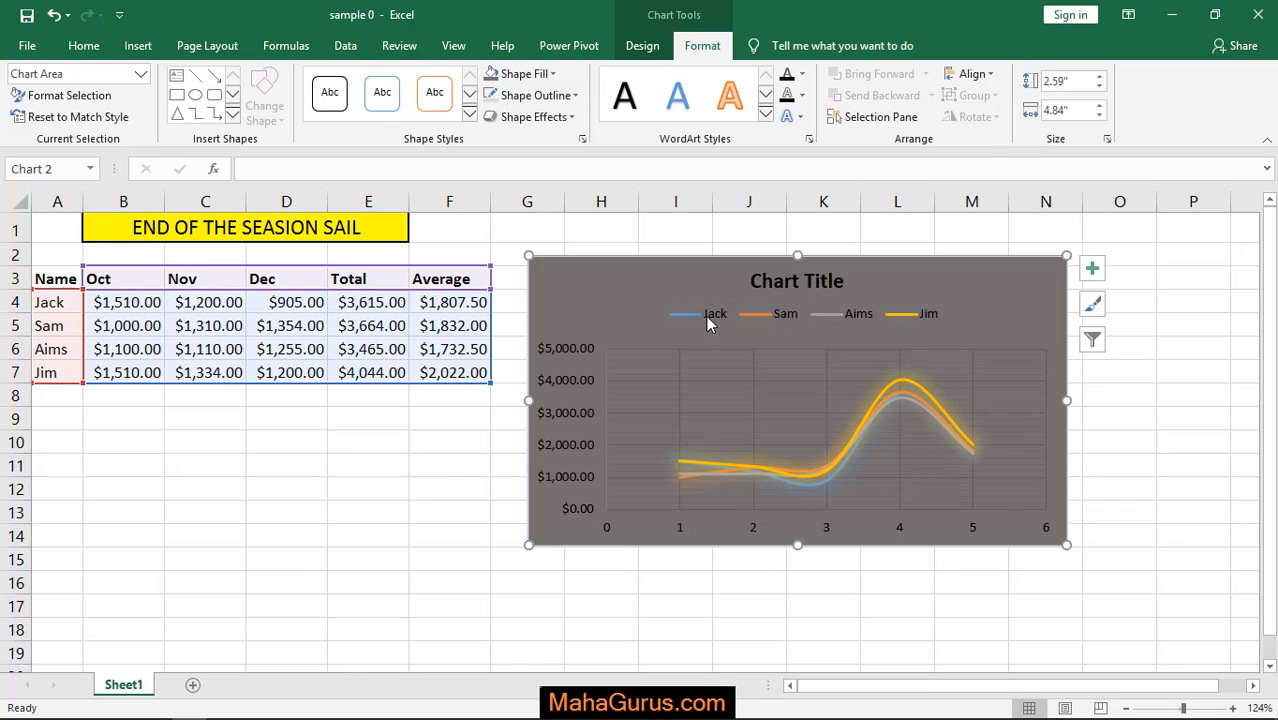
{"action": "mouse_move", "coordinate": [772, 327]}
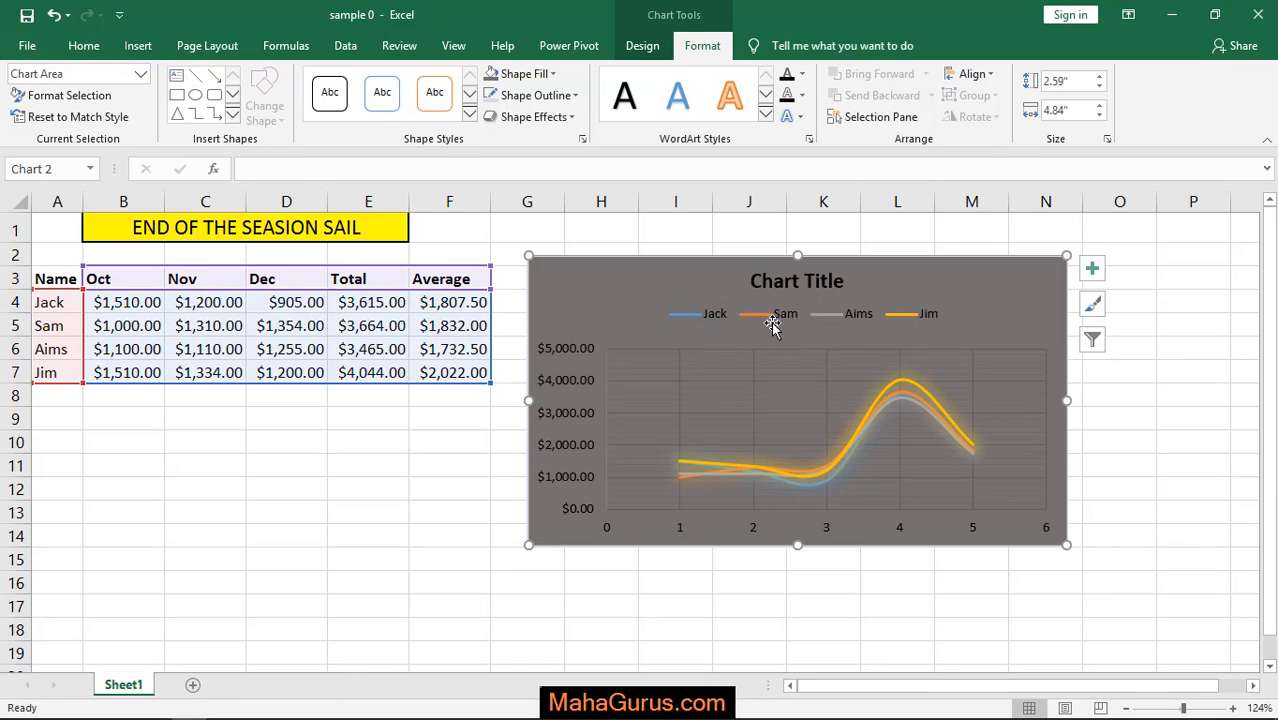
{"action": "mouse_move", "coordinate": [700, 475]}
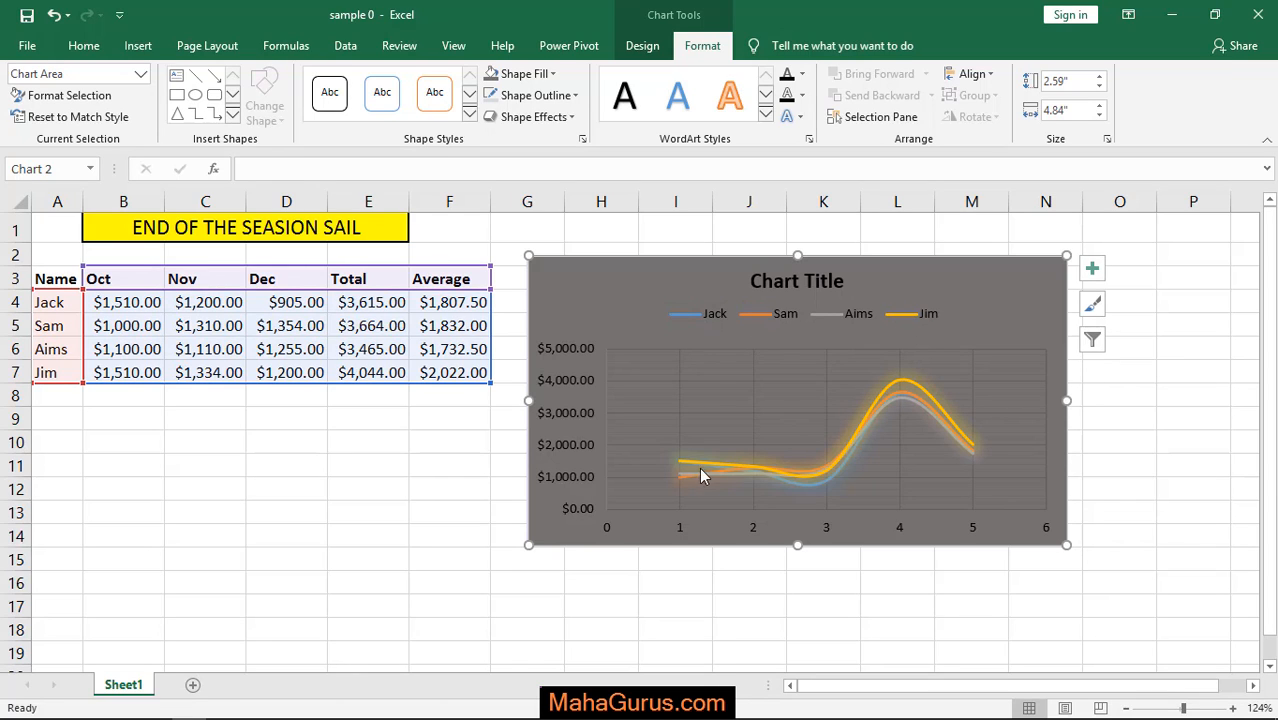
{"action": "mouse_move", "coordinate": [910, 520]}
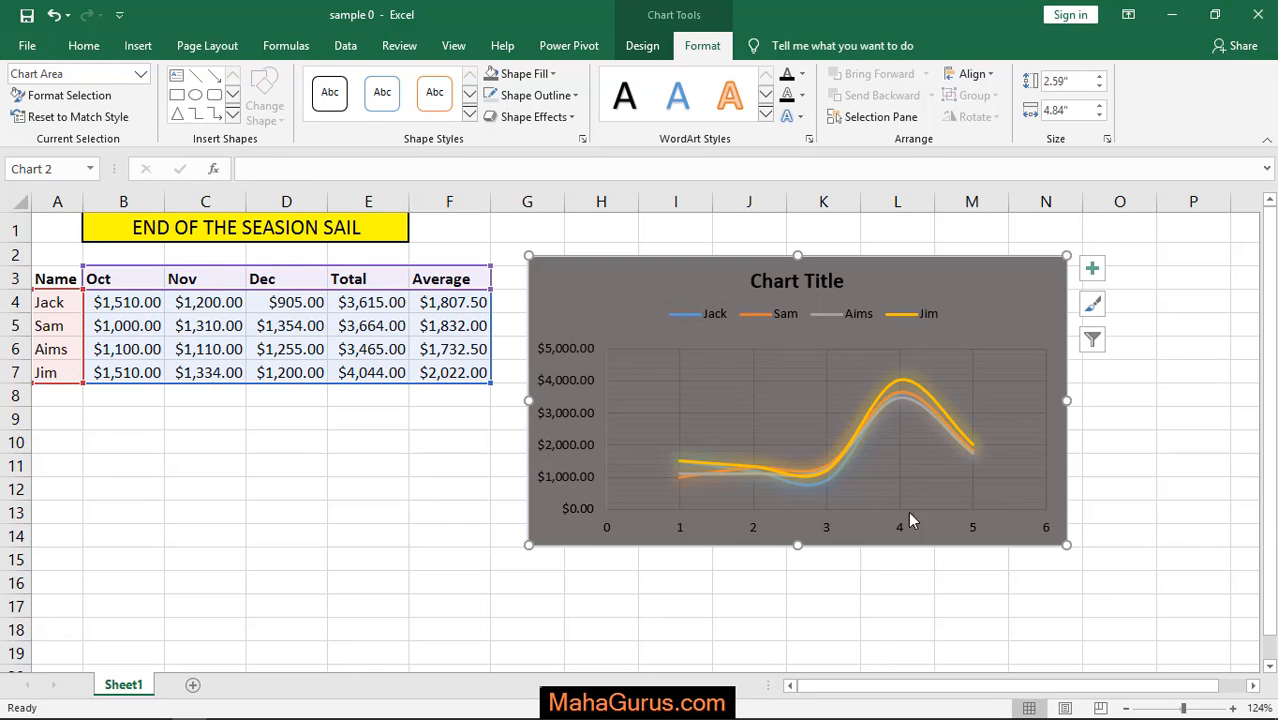
{"action": "left_click_drag", "start_coordinate": [1065, 544], "coordinate": [1150, 615]}
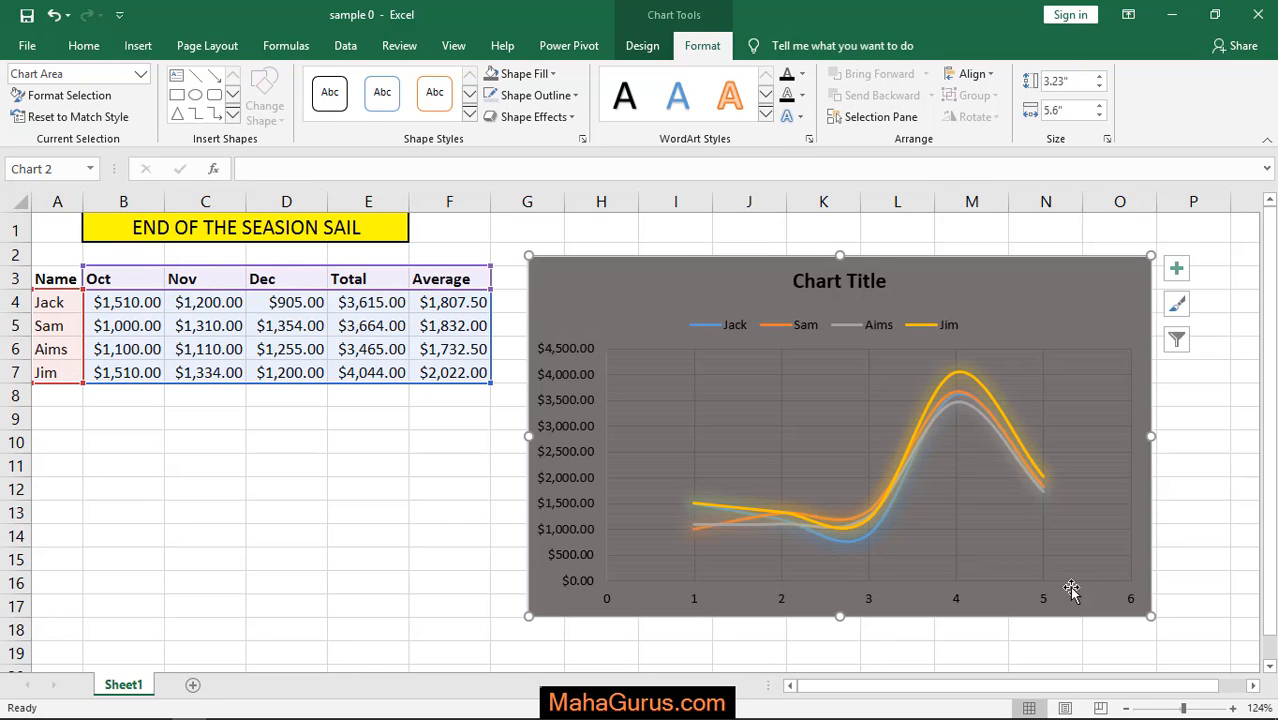
{"action": "mouse_move", "coordinate": [639, 530]}
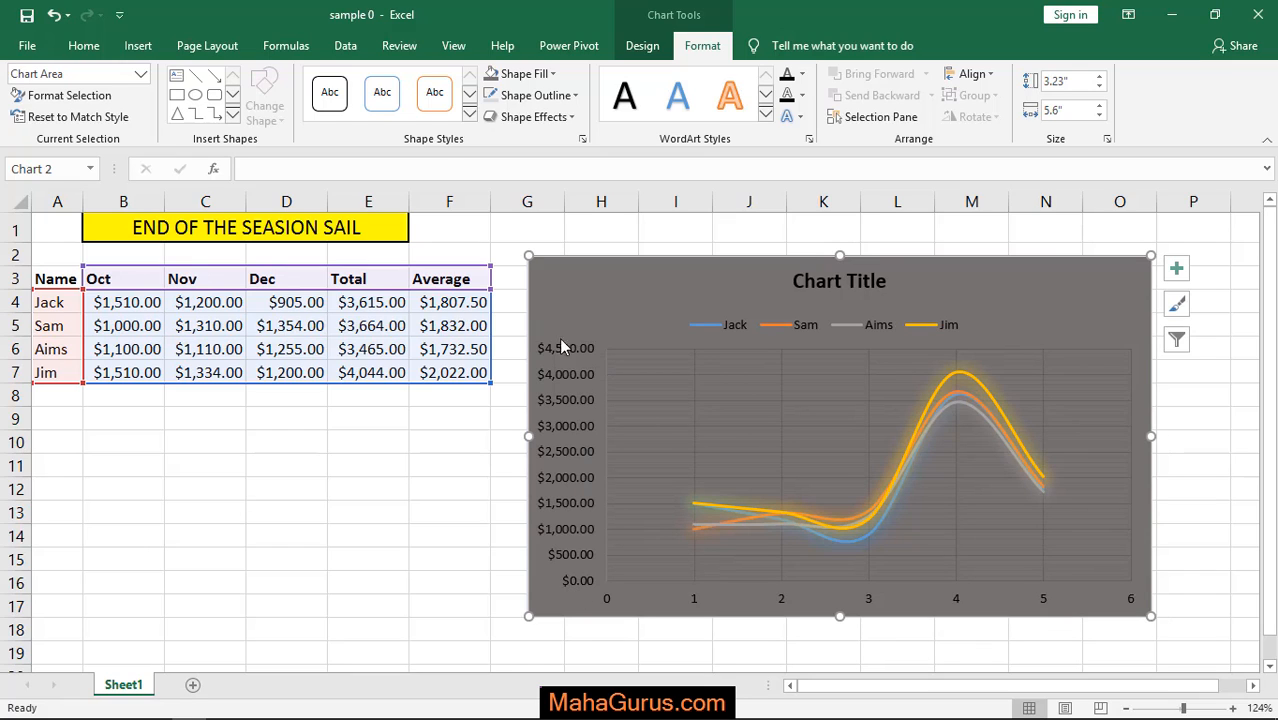
{"action": "mouse_move", "coordinate": [852, 557]}
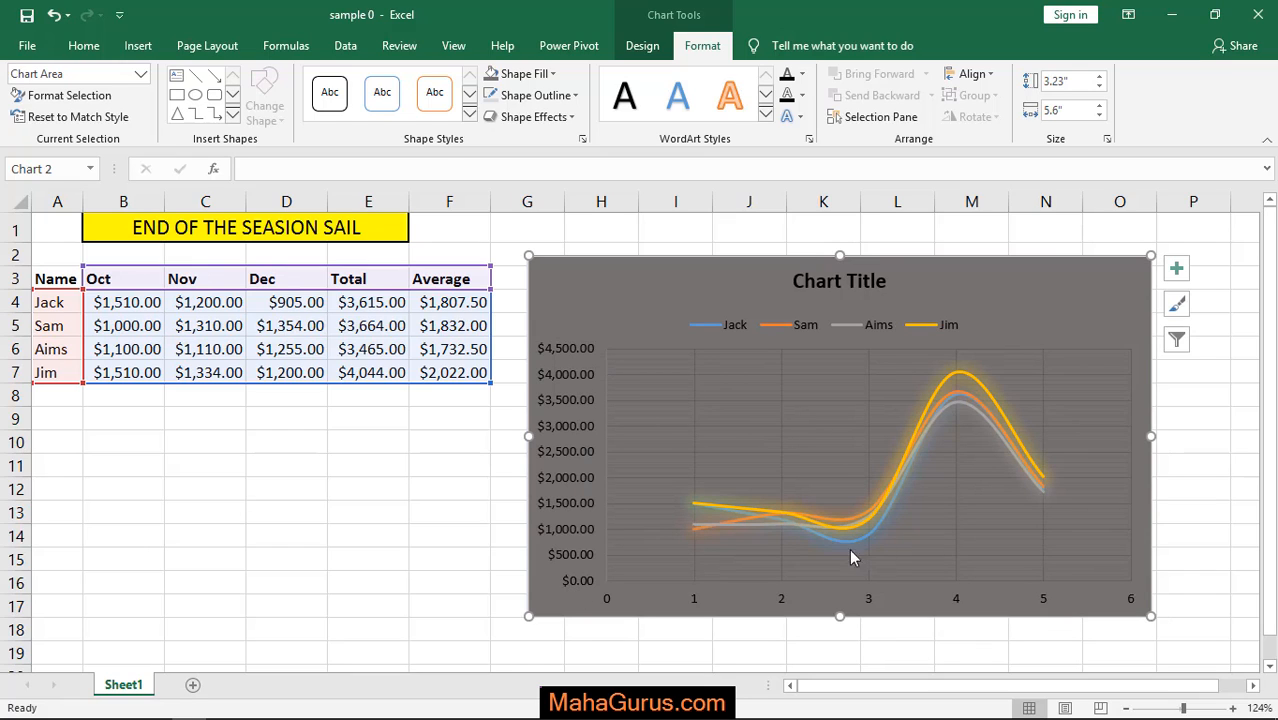
{"action": "mouse_move", "coordinate": [800, 580]}
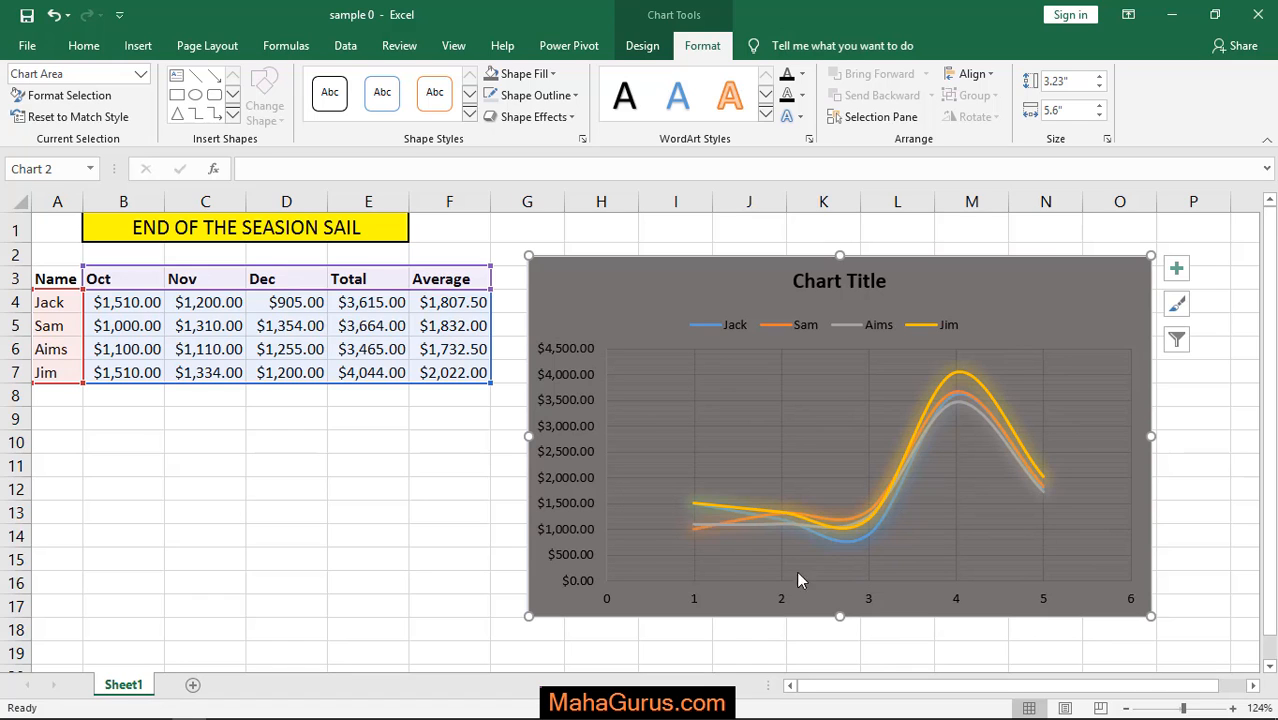
{"action": "left_click", "coordinate": [369, 513]}
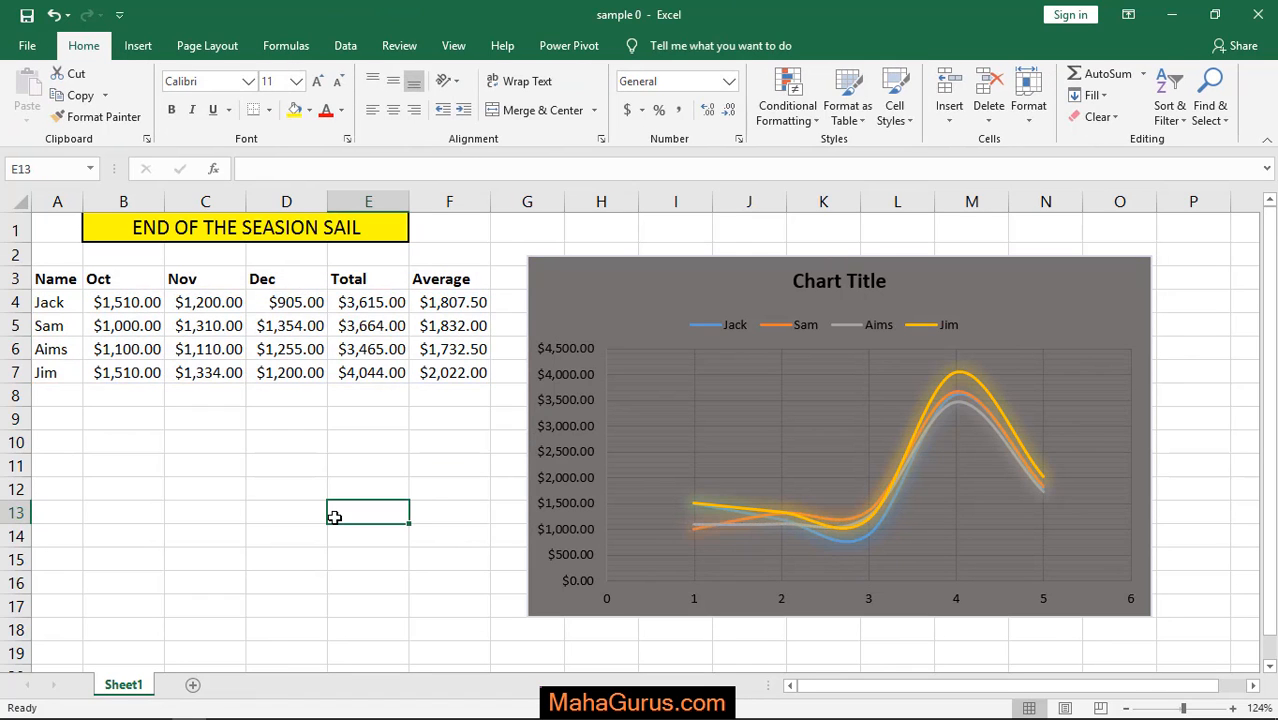